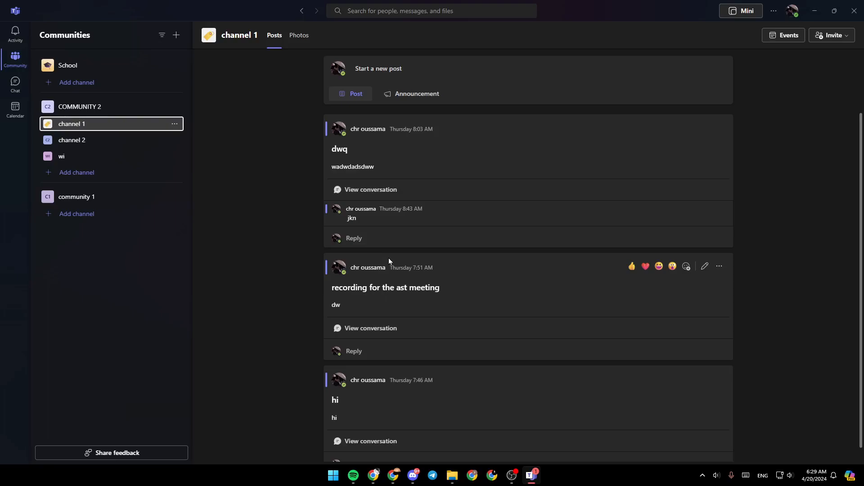
mouse_move(128, 155)
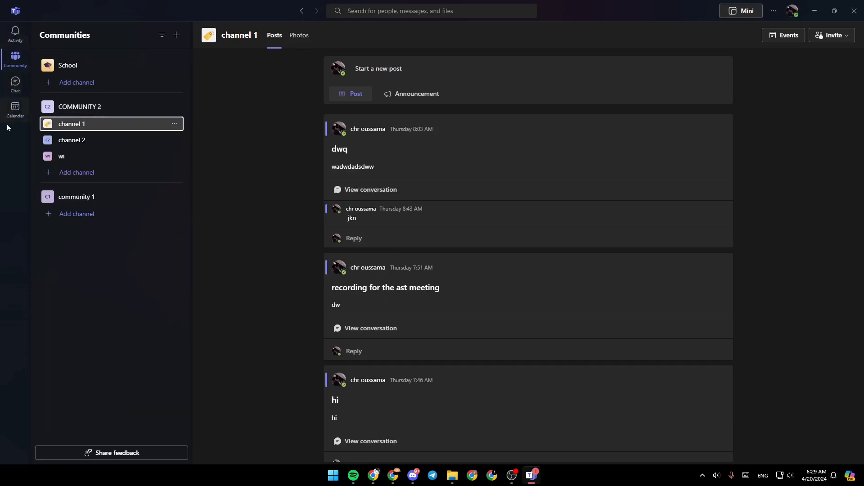
mouse_move(14, 32)
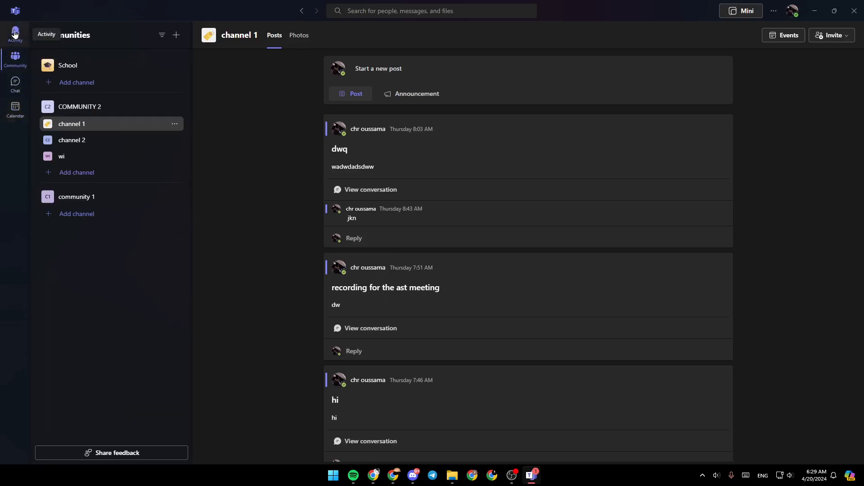
mouse_move(15, 57)
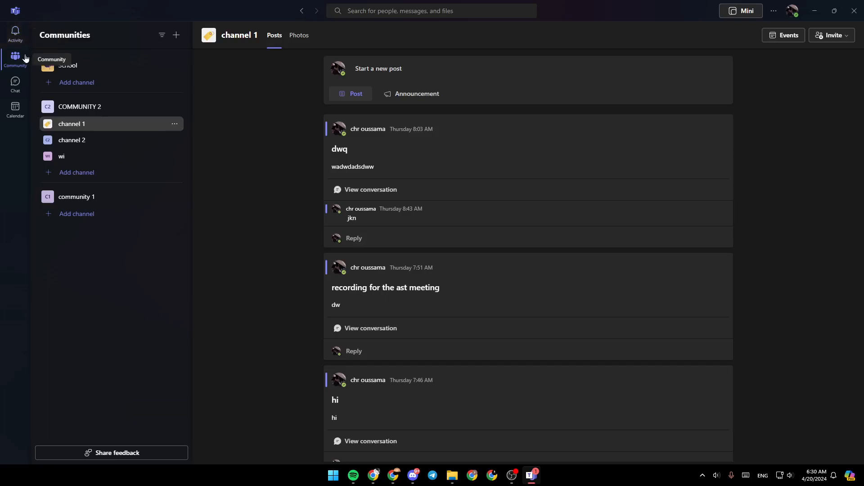
mouse_move(14, 108)
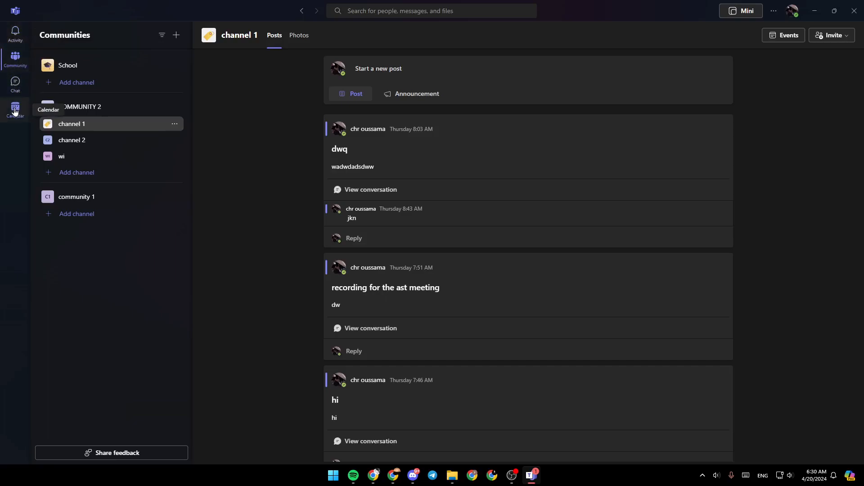
mouse_move(19, 126)
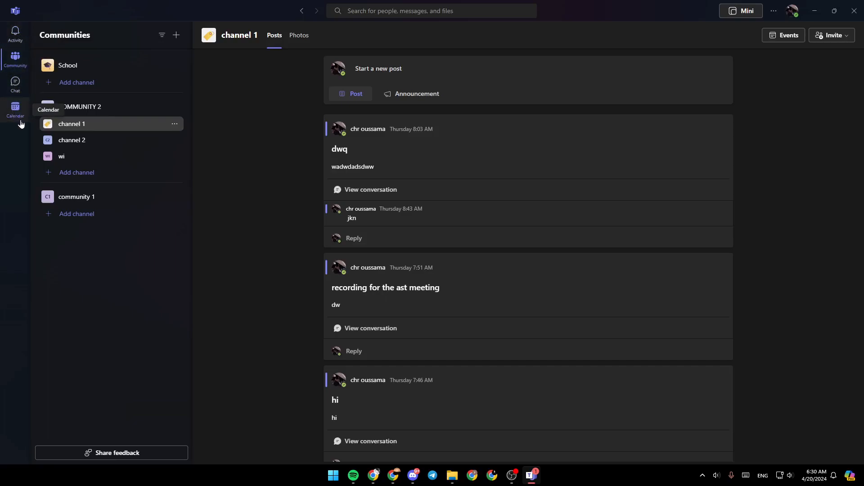
- Switch to Calendar, then peek at Join with an ID and Meet now without starting anything
click(14, 108)
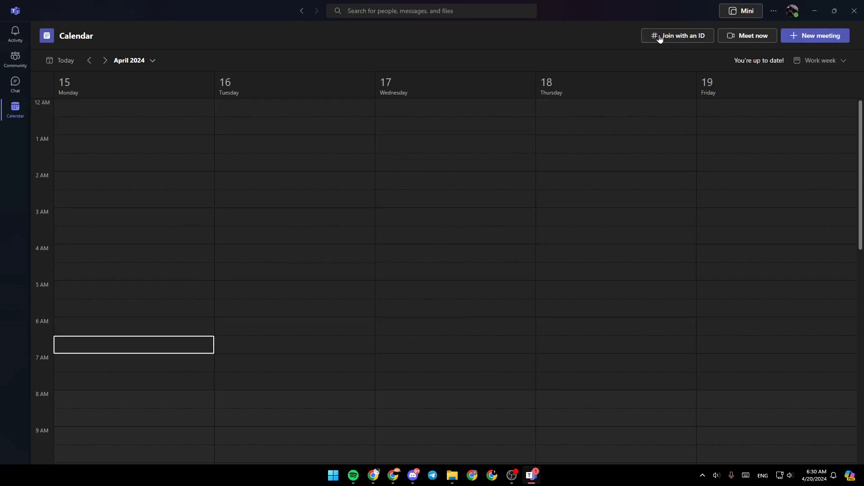
click(677, 35)
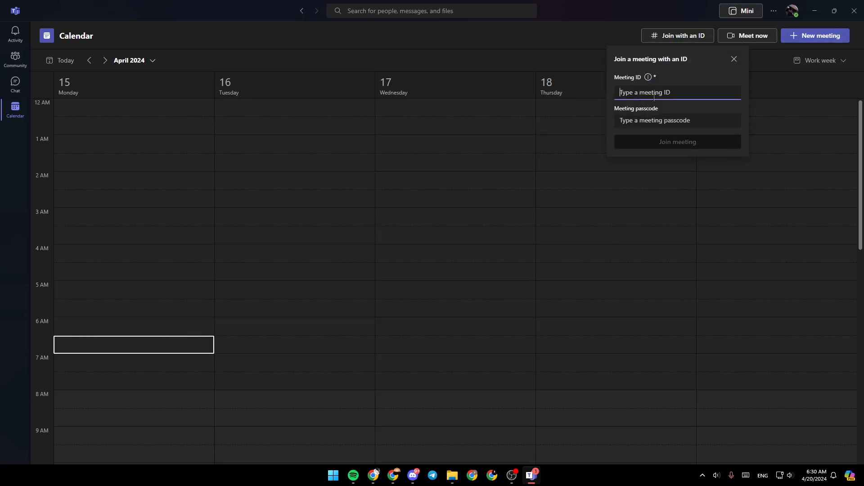
click(734, 60)
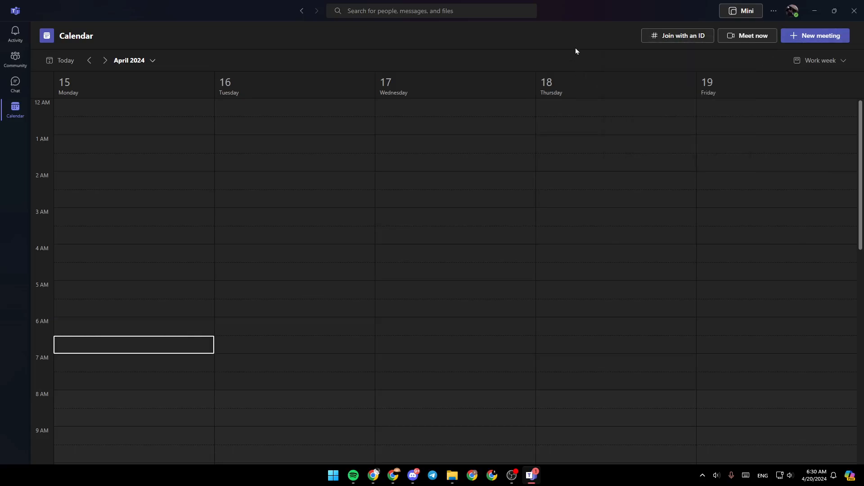
click(747, 36)
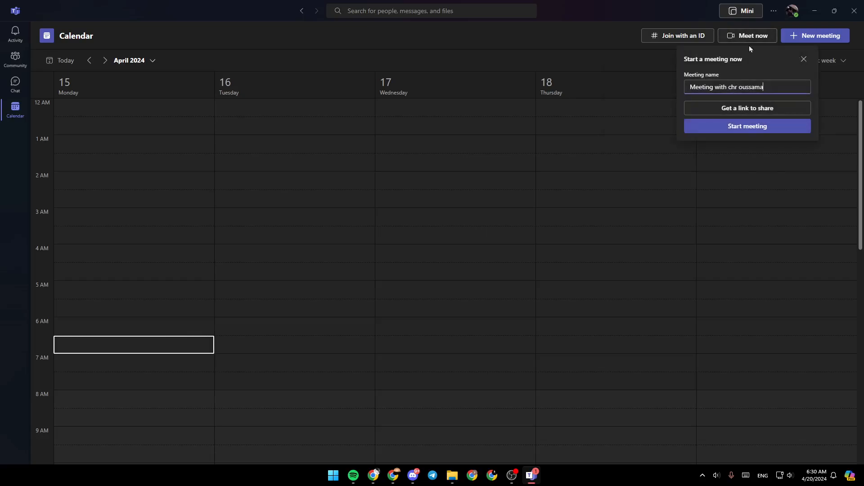
click(803, 60)
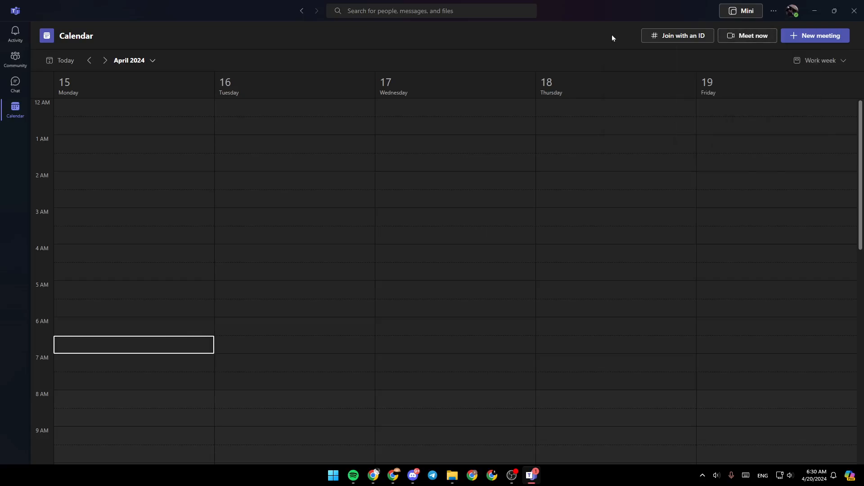
mouse_move(807, 35)
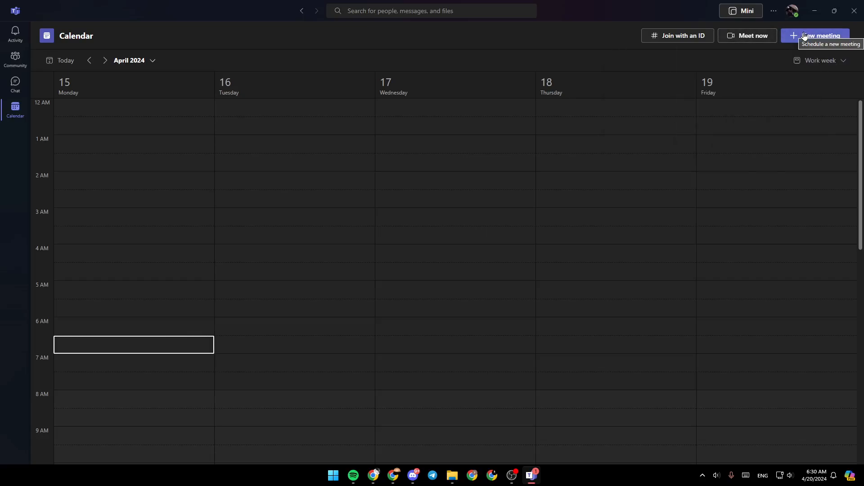
click(818, 35)
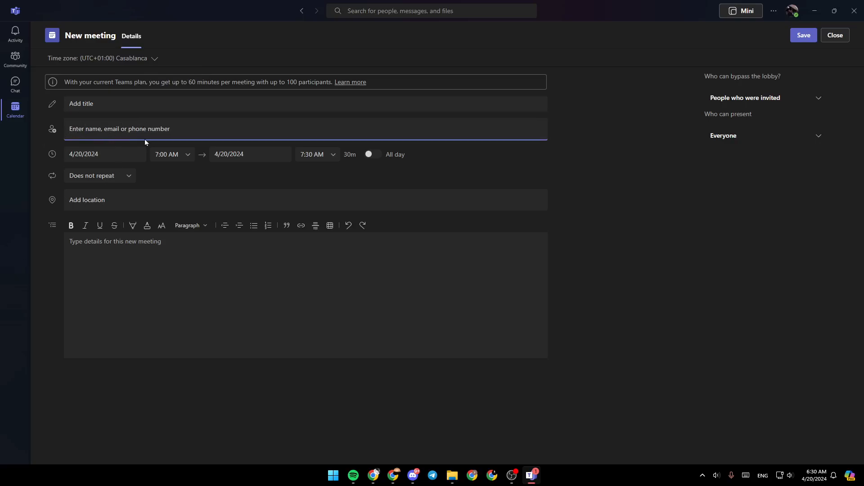
mouse_move(408, 178)
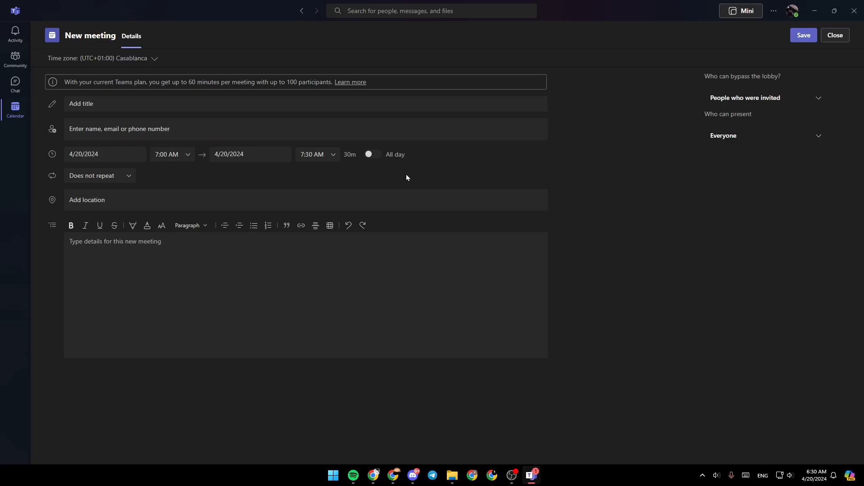
click(105, 154)
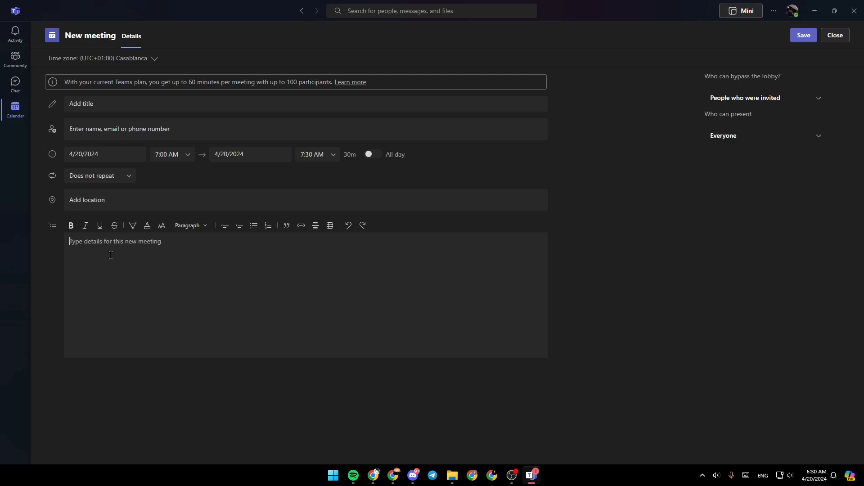
mouse_move(220, 263)
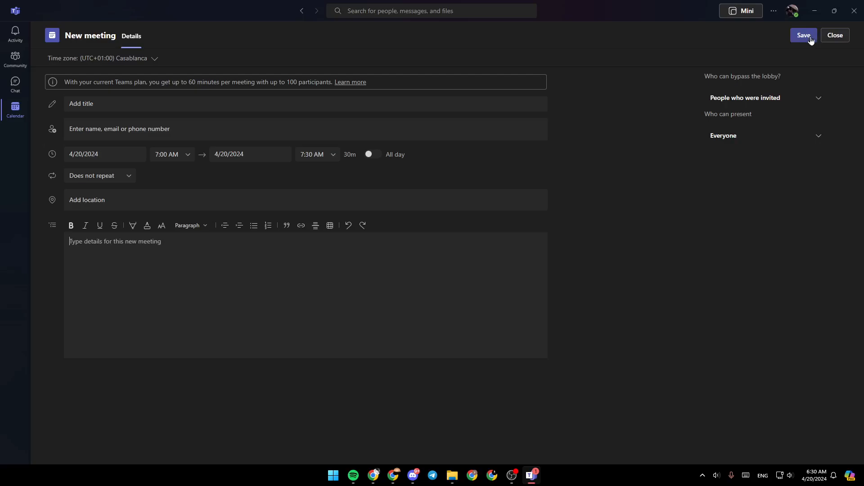
click(835, 35)
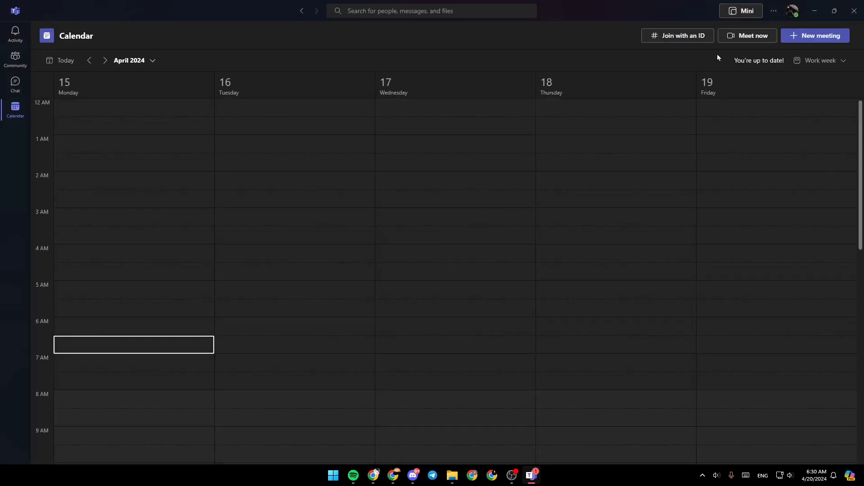
- Start an instant meeting via Meet now and join it
click(747, 36)
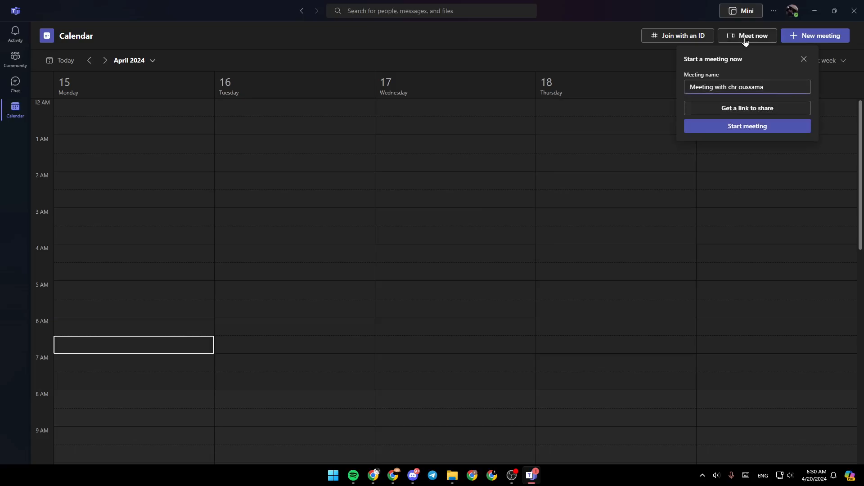
click(747, 127)
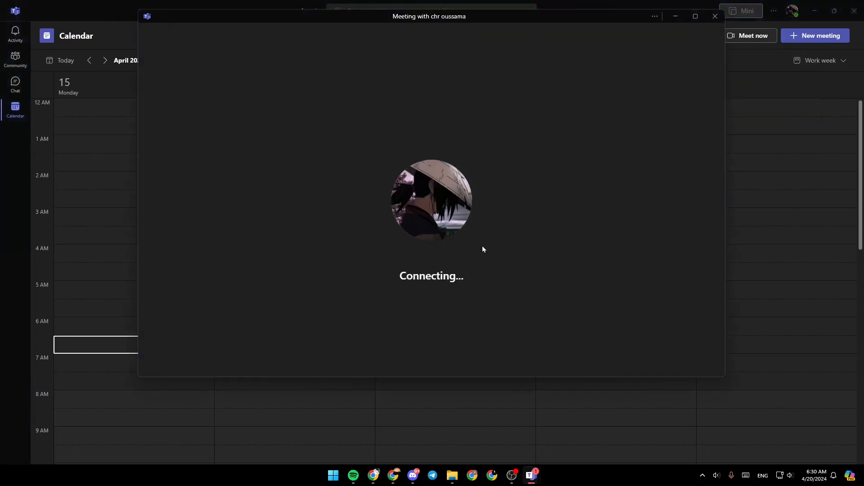
mouse_move(508, 180)
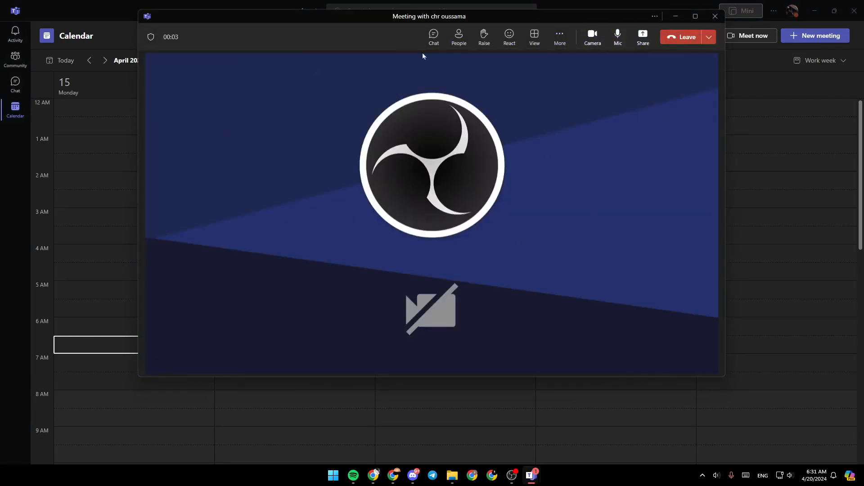
- Turn the camera off and unmute the microphone in the meeting
click(592, 36)
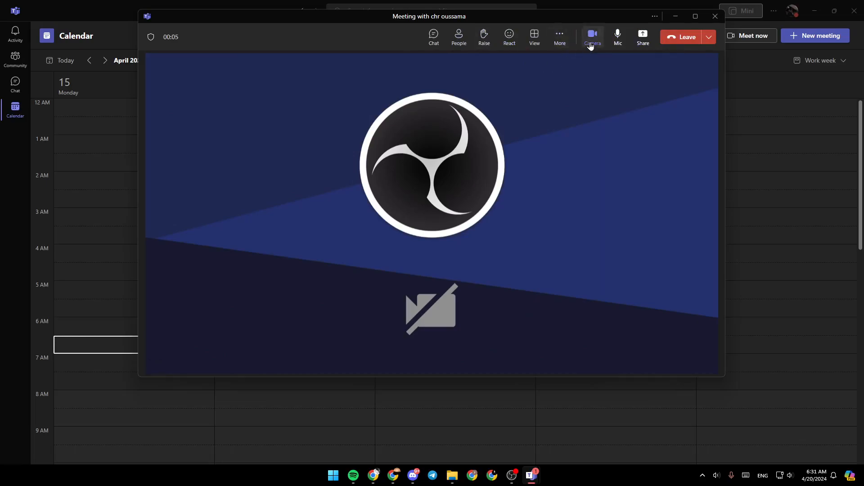
mouse_move(592, 45)
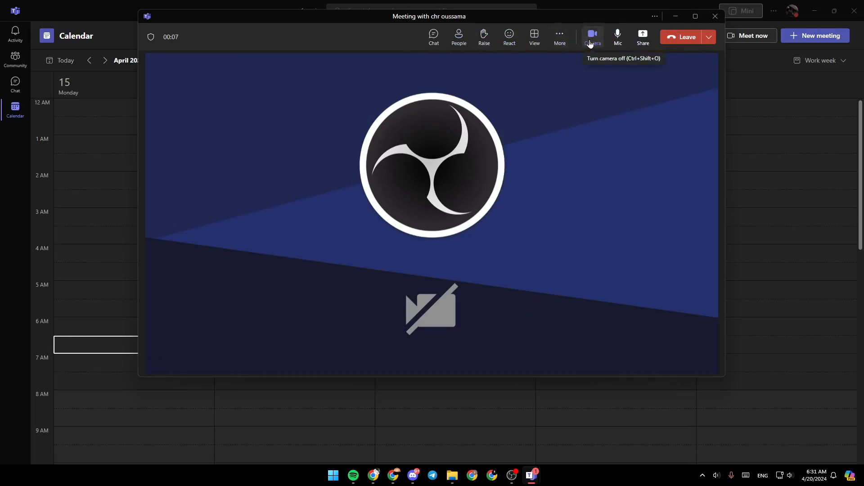
click(592, 35)
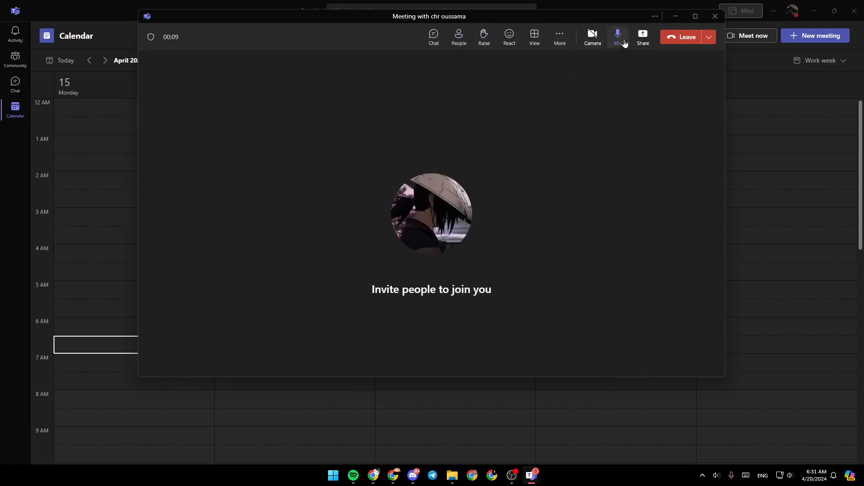
mouse_move(618, 36)
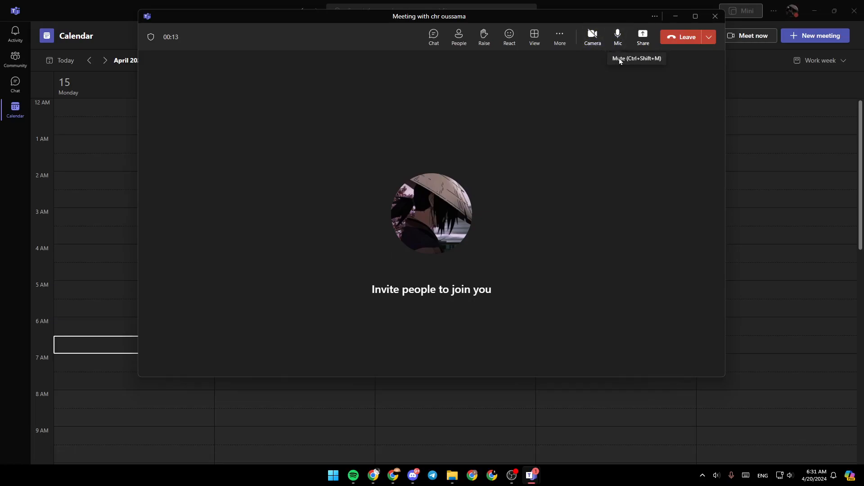
mouse_move(579, 80)
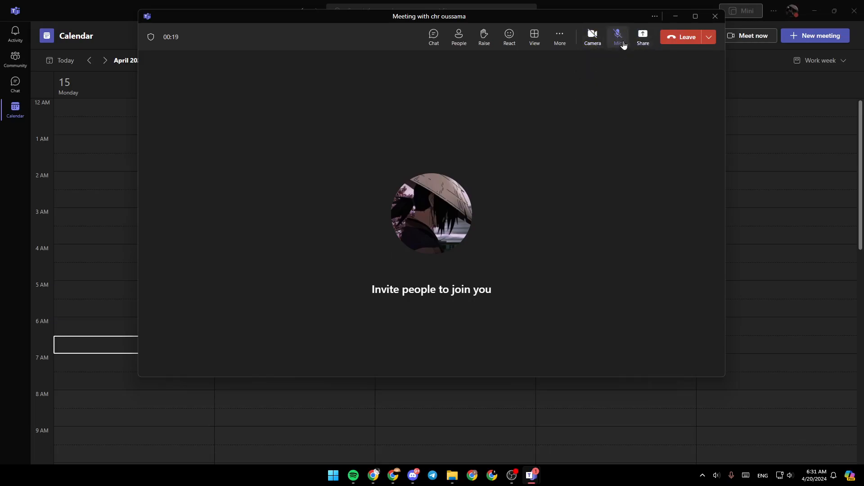
click(618, 36)
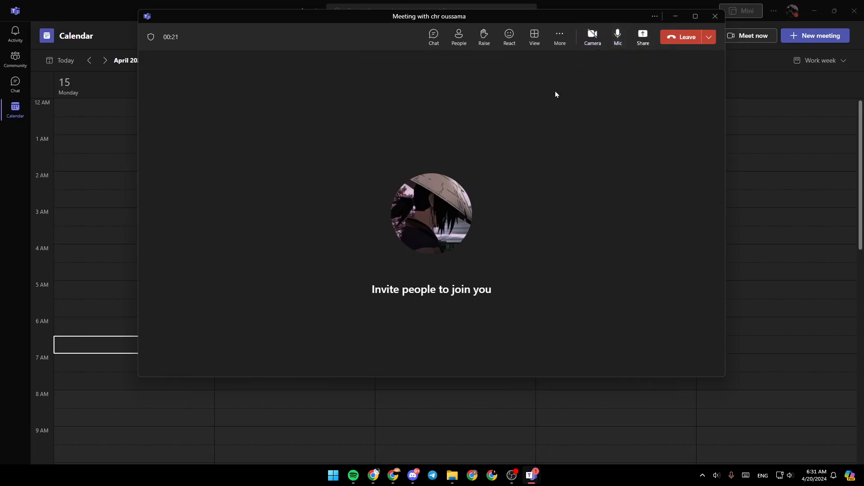
mouse_move(649, 53)
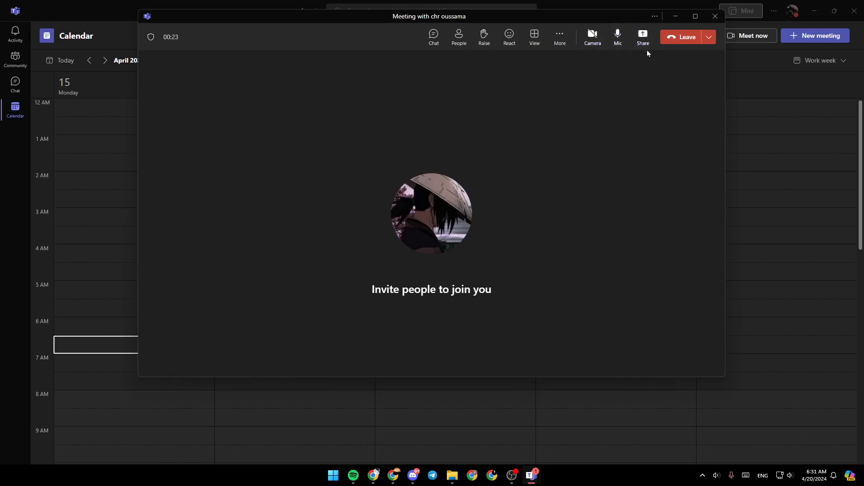
mouse_move(642, 34)
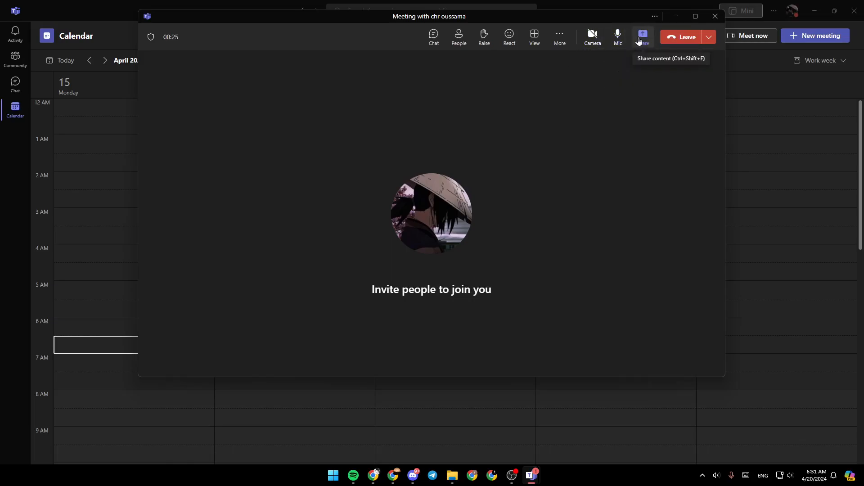
mouse_move(610, 137)
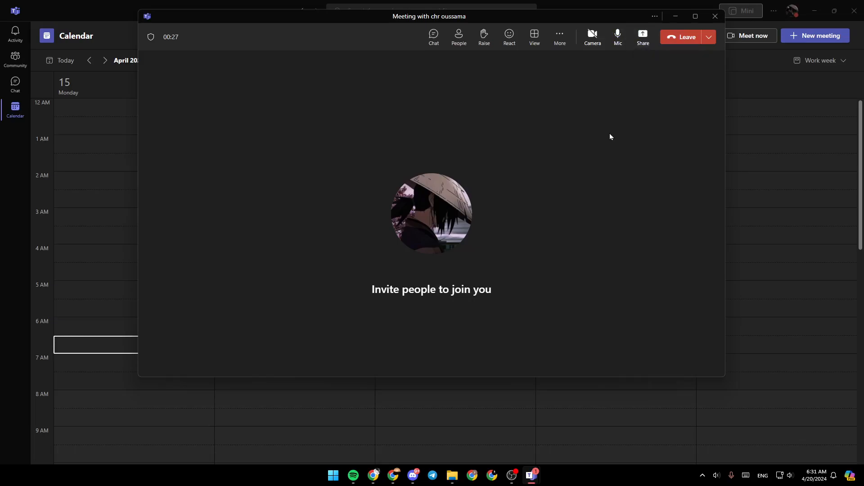
mouse_move(434, 34)
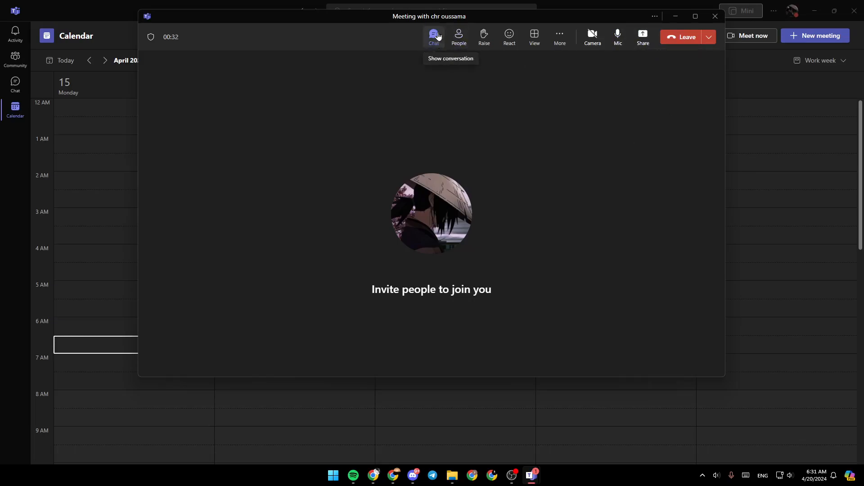
- Open and close the meeting chat, then leave the meeting back to Calendar
click(433, 36)
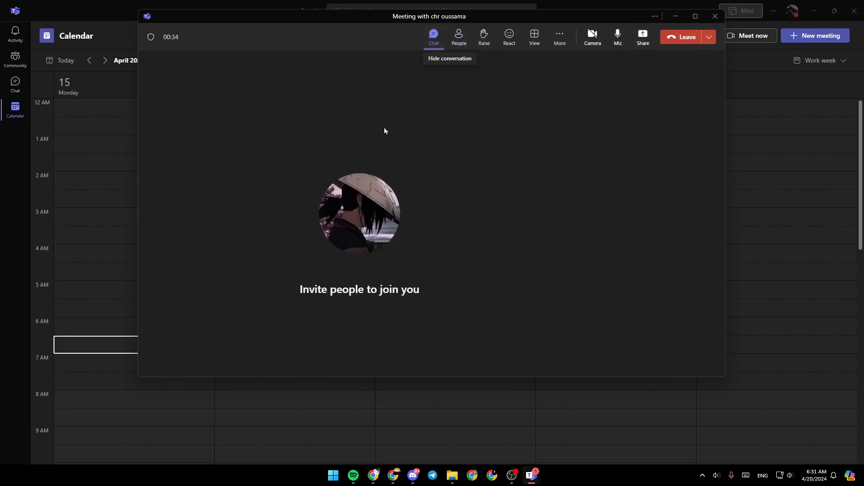
click(434, 37)
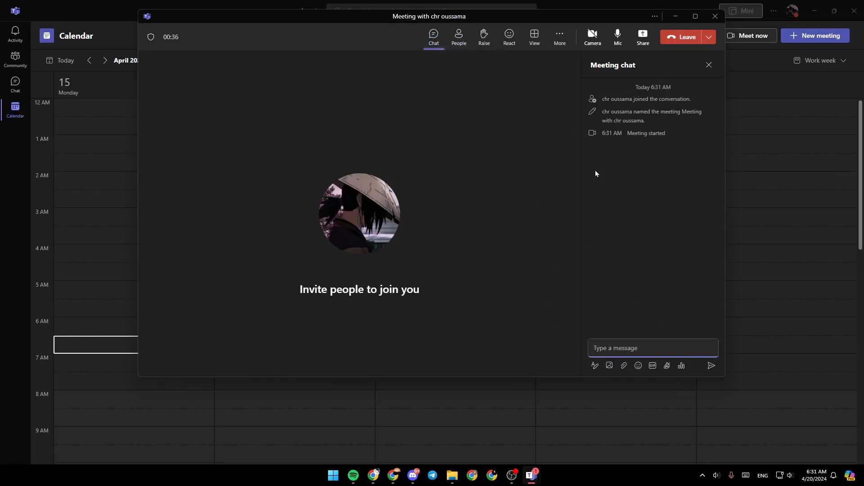
mouse_move(588, 329)
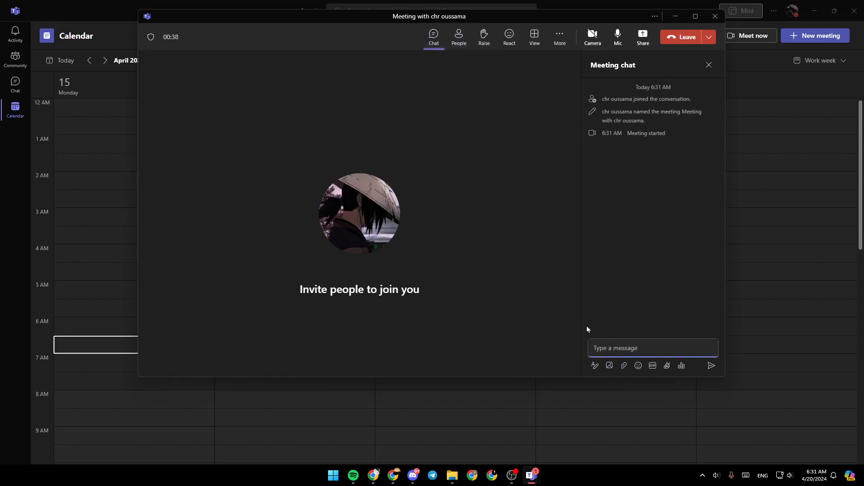
click(709, 65)
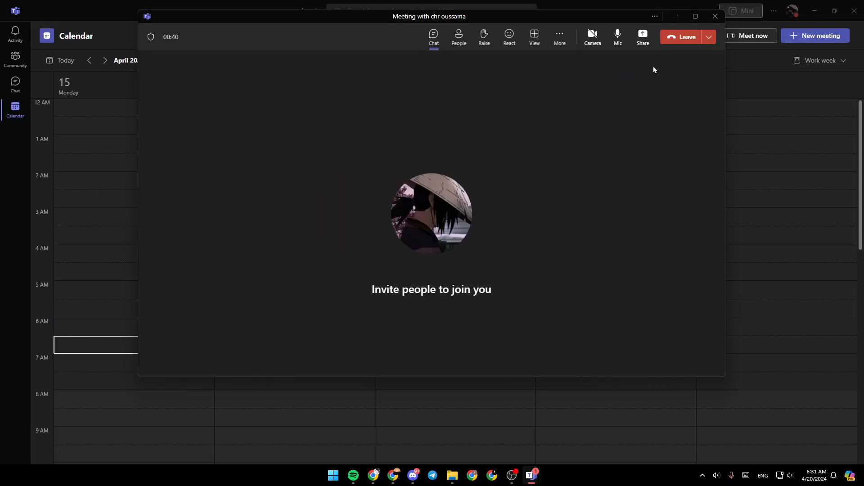
mouse_move(686, 37)
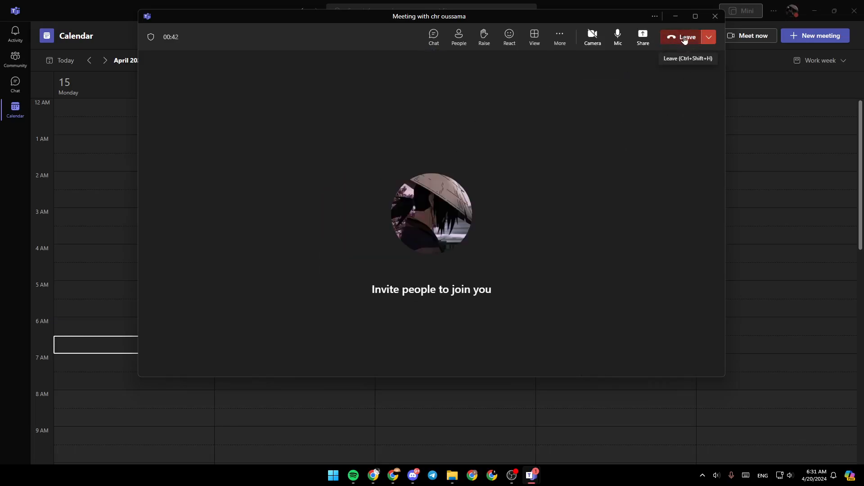
click(686, 37)
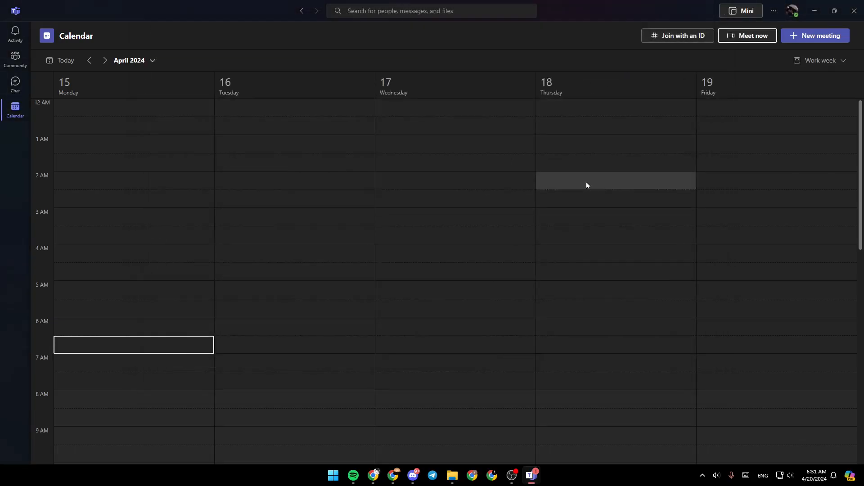